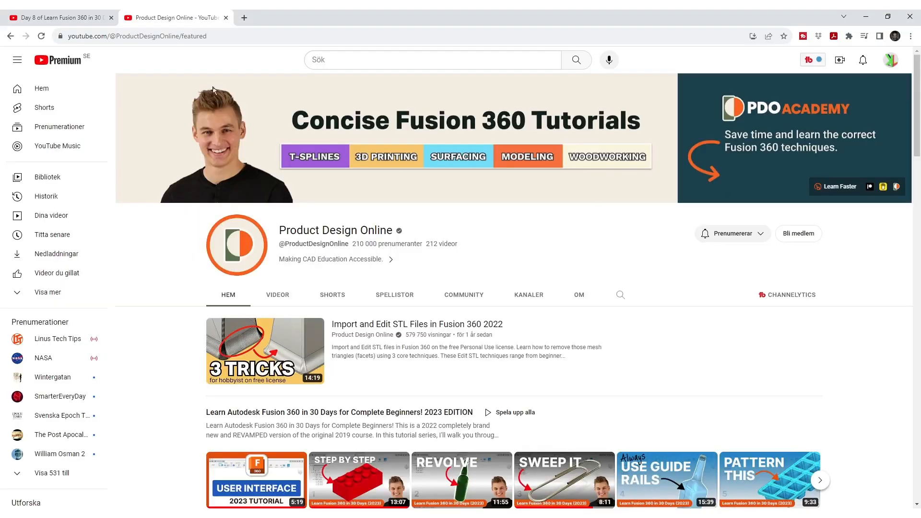
mouse_move(284, 252)
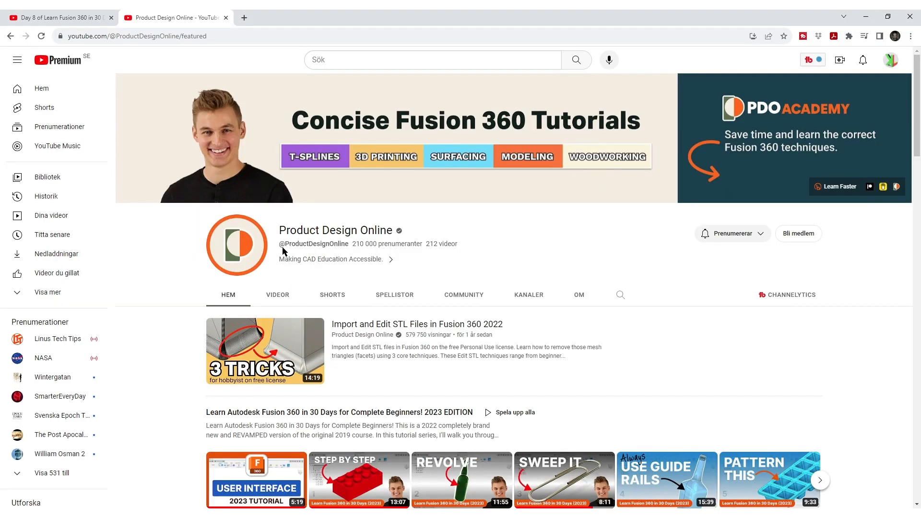
mouse_move(488, 422)
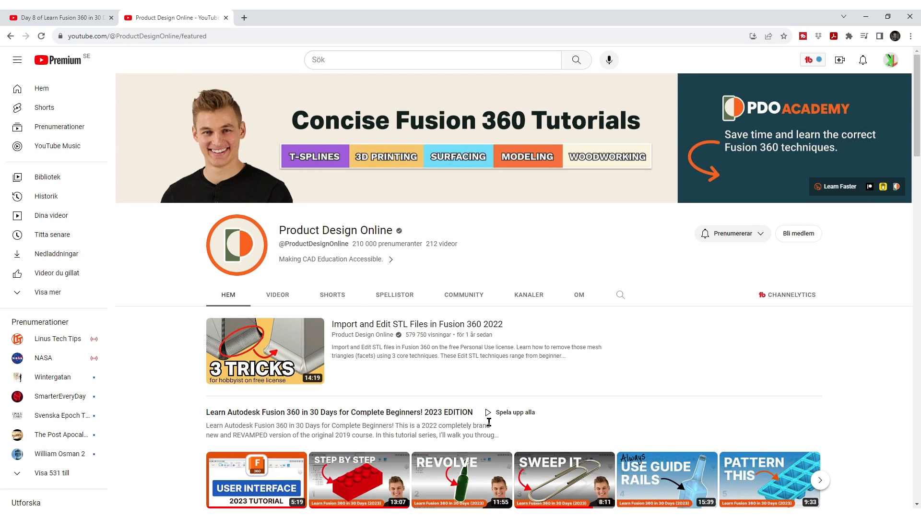
Step: Scroll down the Product Design Online channel page toward the Day 8 doorstop tutorial
scroll("down", 3)
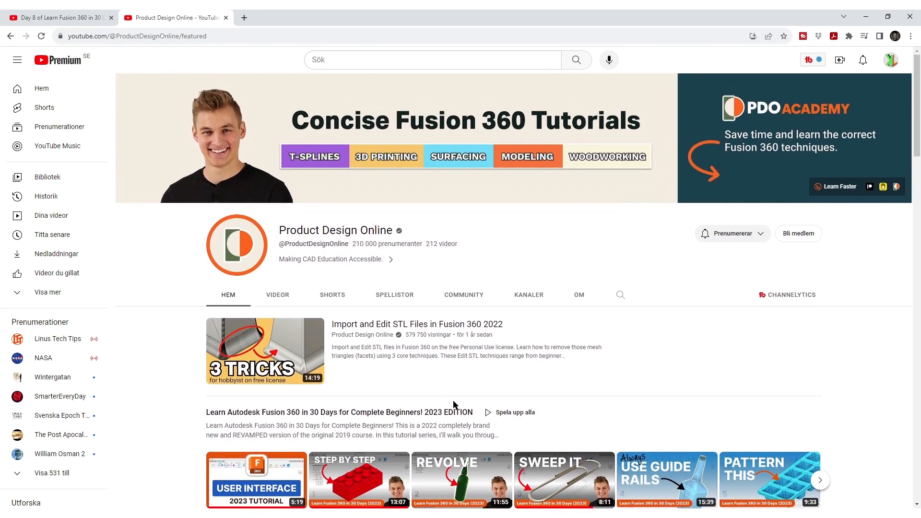
mouse_move(114, 249)
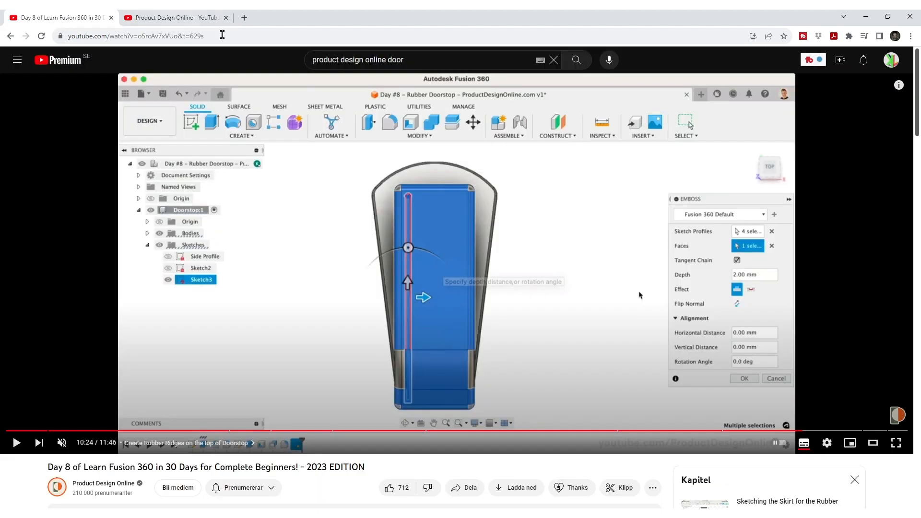
mouse_move(59, 478)
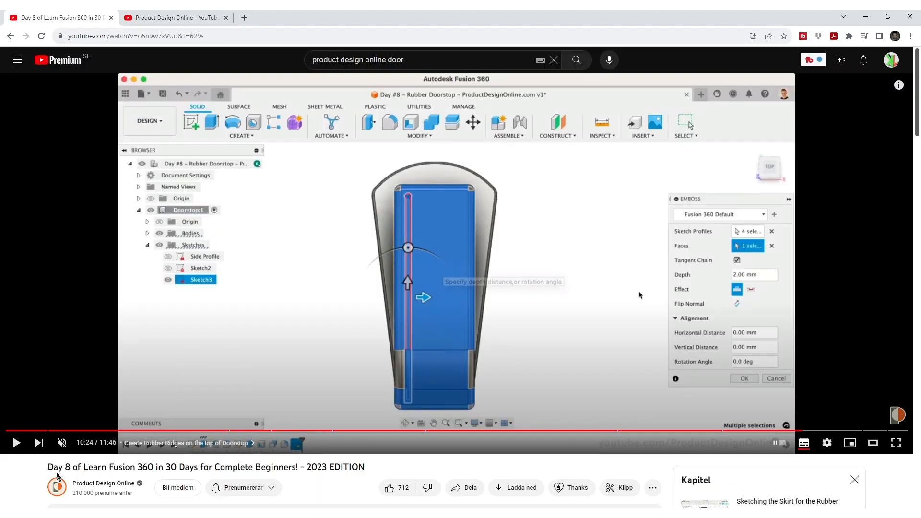
mouse_move(334, 436)
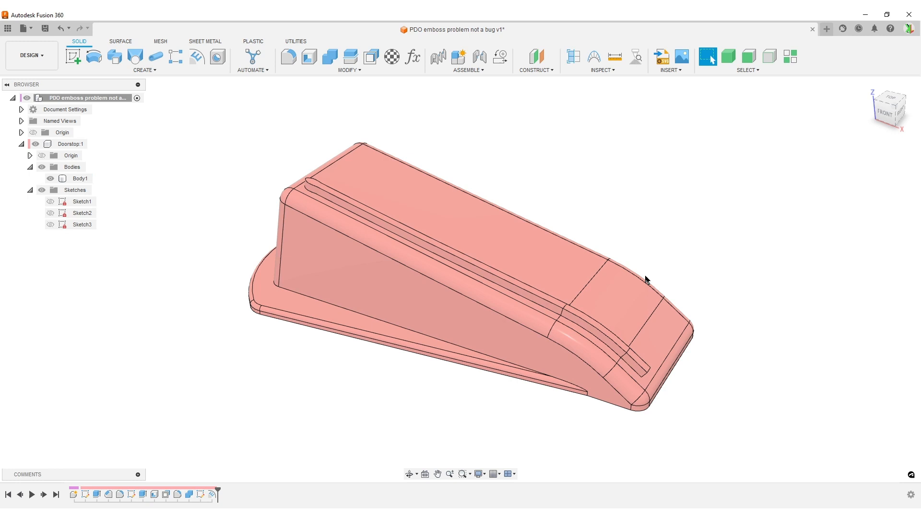
mouse_move(689, 215)
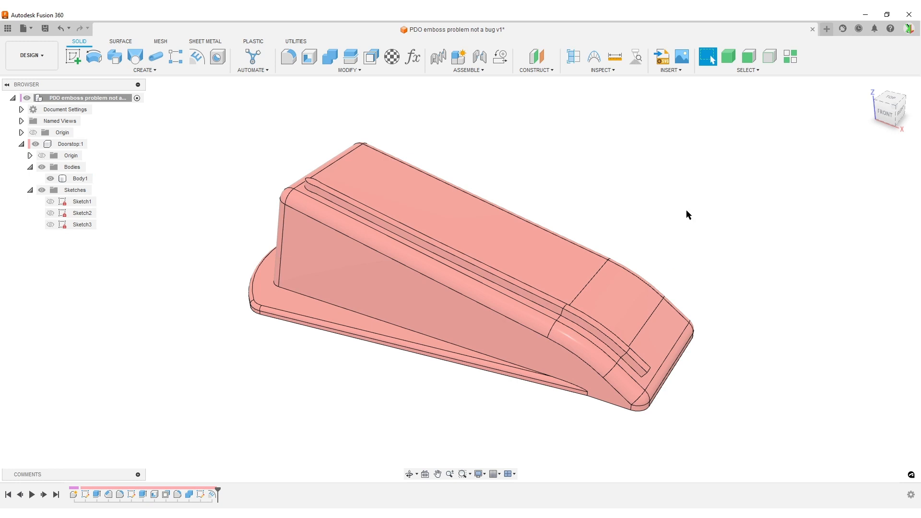
mouse_move(684, 210)
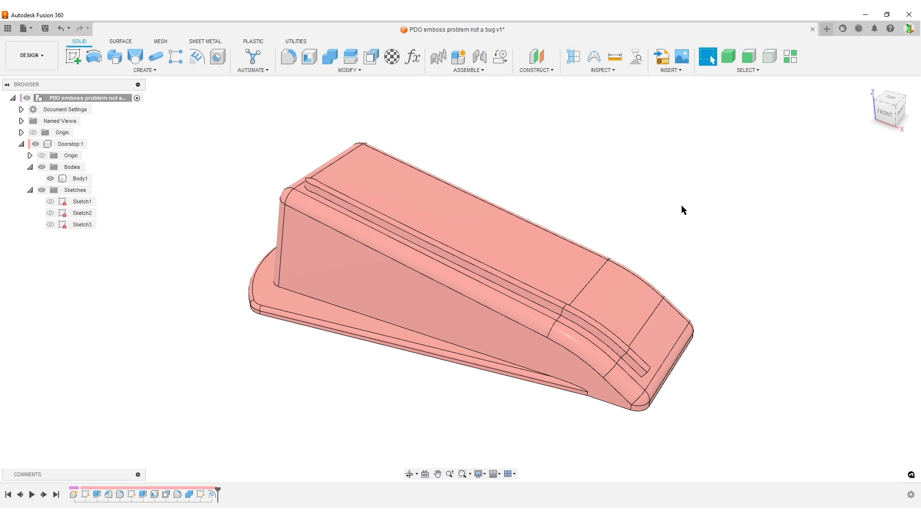
mouse_move(676, 190)
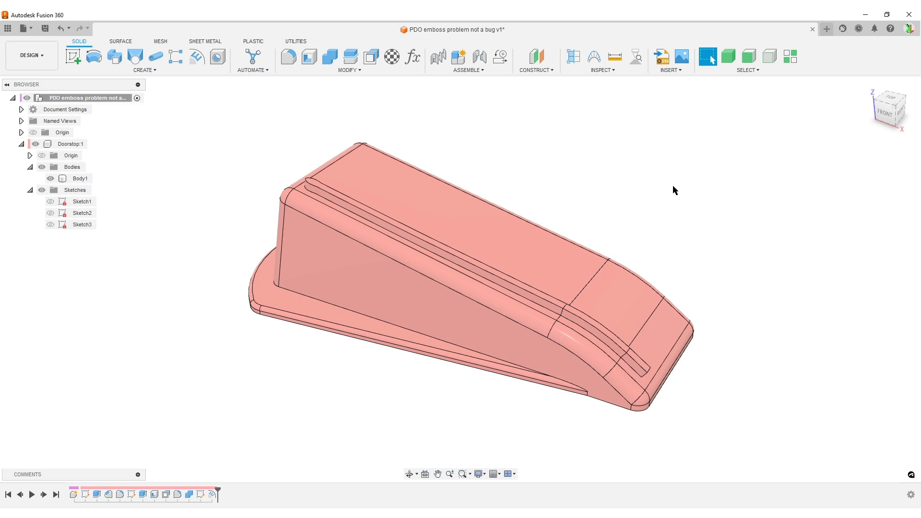
mouse_move(376, 365)
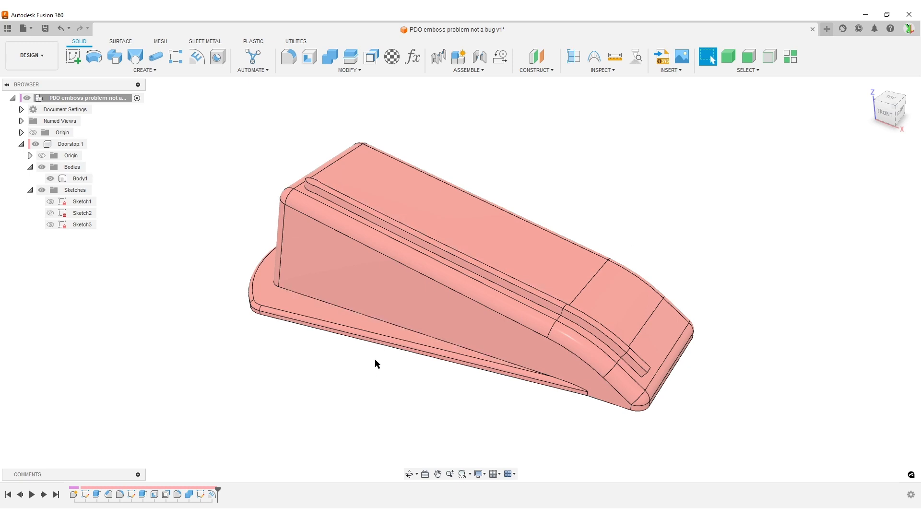
Step: Select the ridge's rounded front face and orbit the doorstop to view it edge-on and from the front
left_click(581, 346)
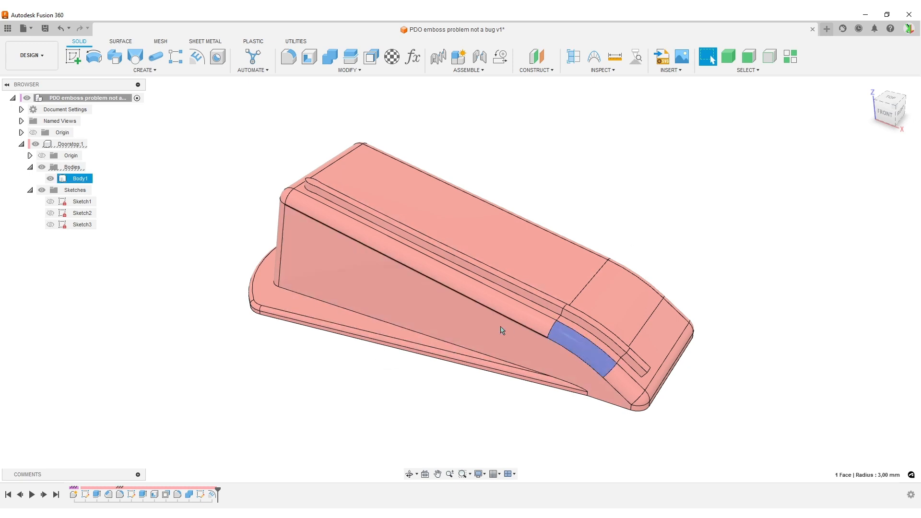
left_click_drag(502, 330, 174, 195)
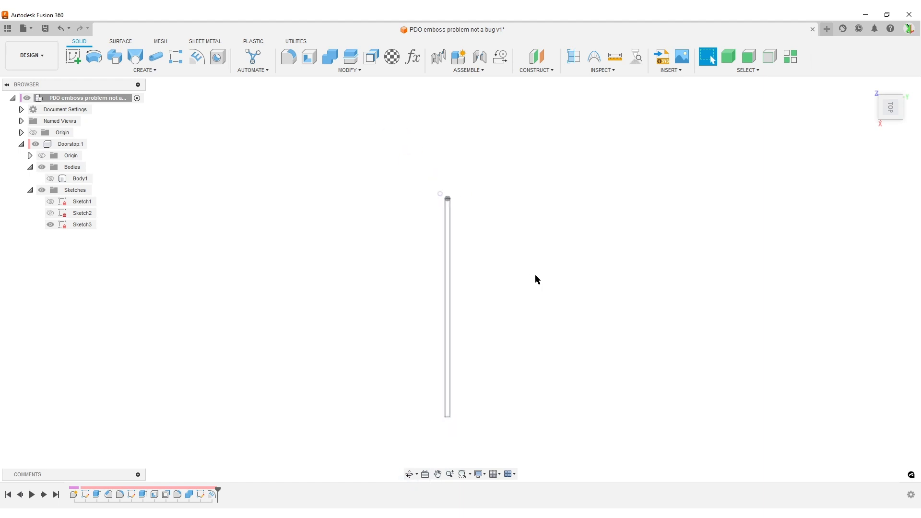
left_click(50, 179)
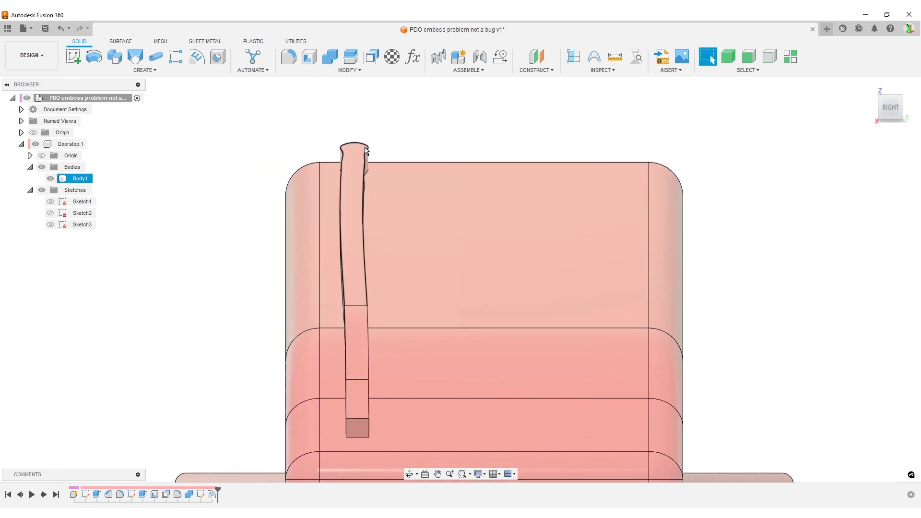
scroll("down", 3)
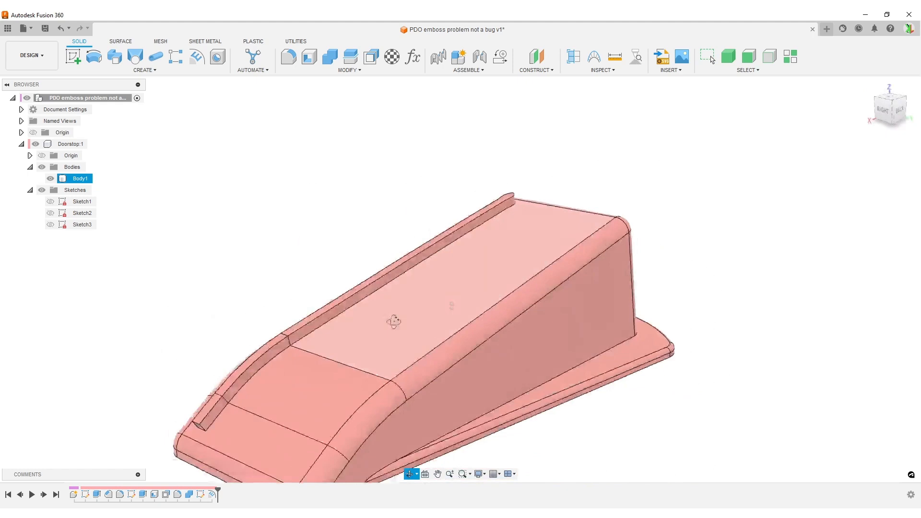
left_click_drag(393, 321, 495, 320)
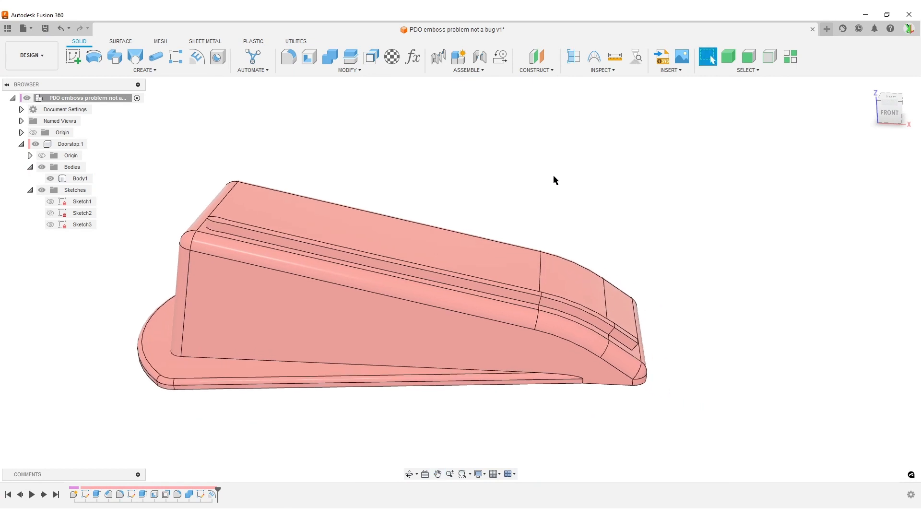
mouse_move(331, 393)
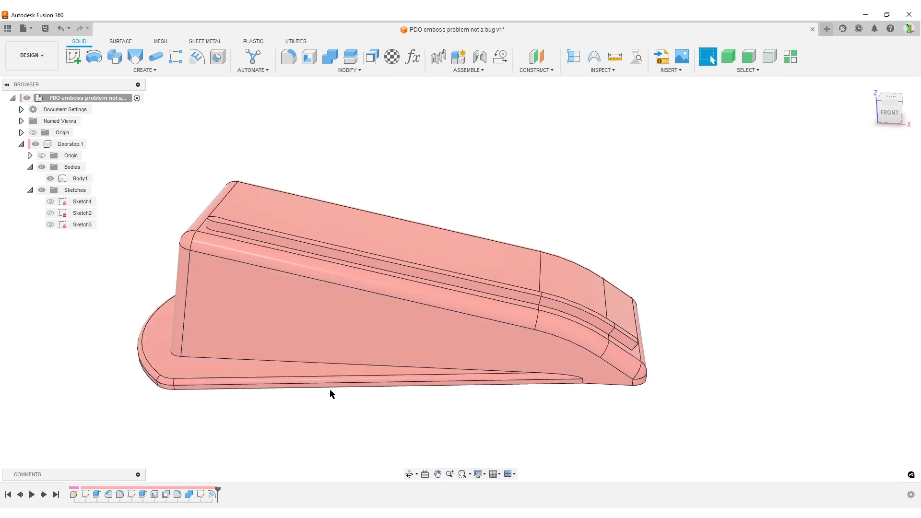
mouse_move(537, 414)
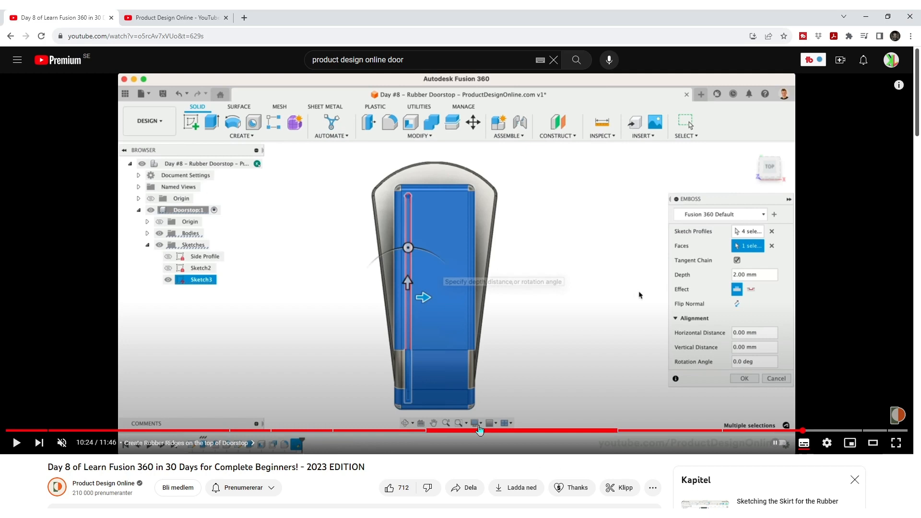
mouse_move(556, 330)
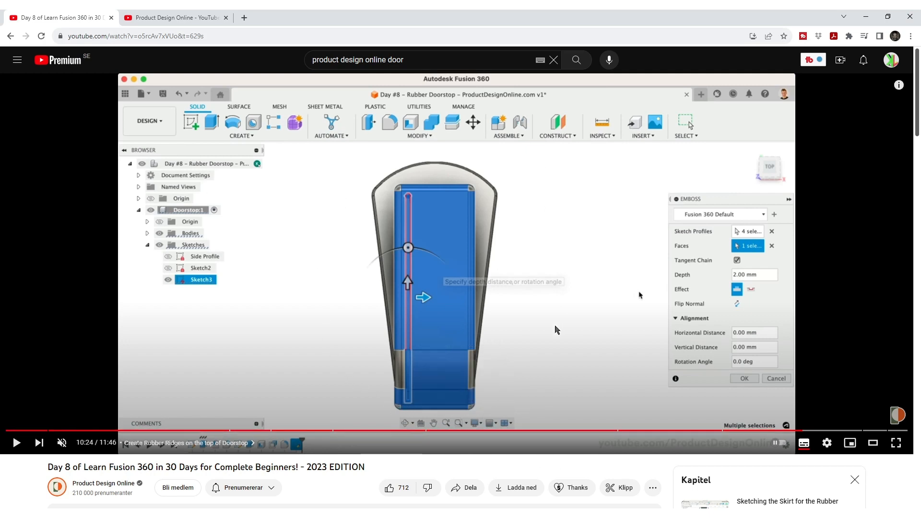
mouse_move(436, 226)
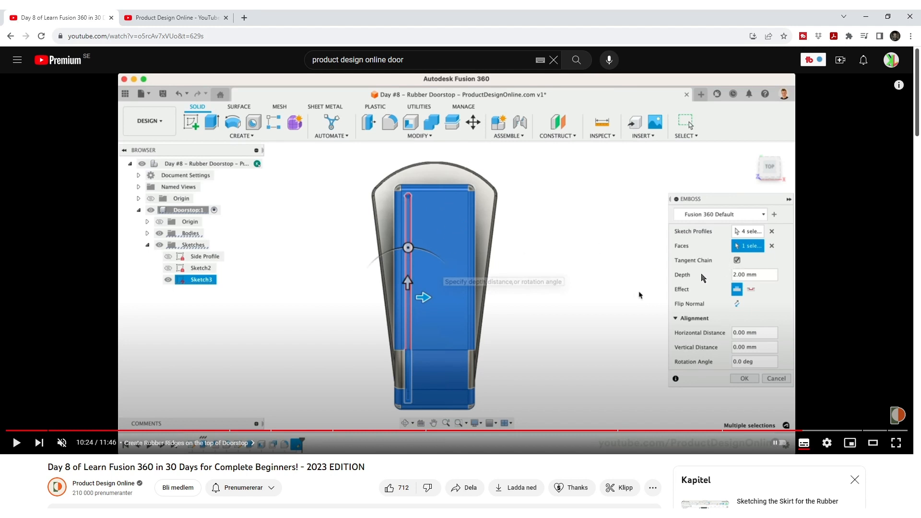
mouse_move(433, 190)
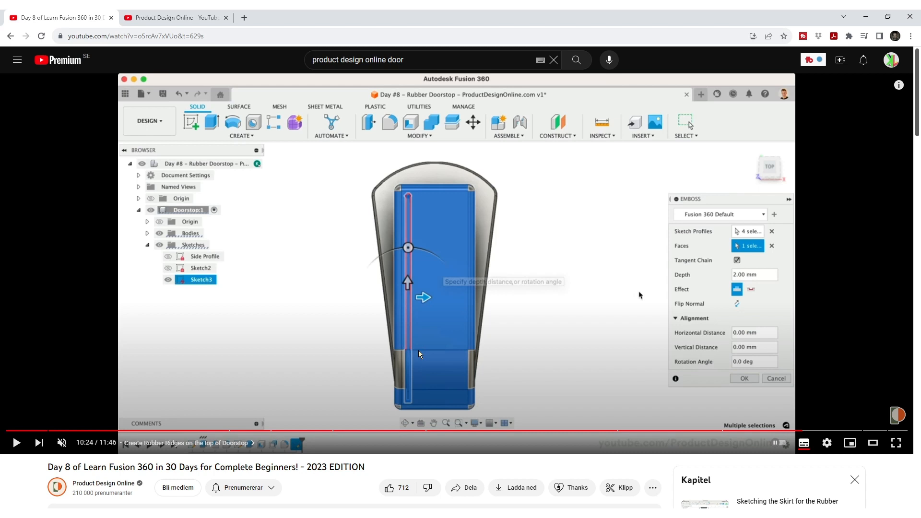
mouse_move(472, 366)
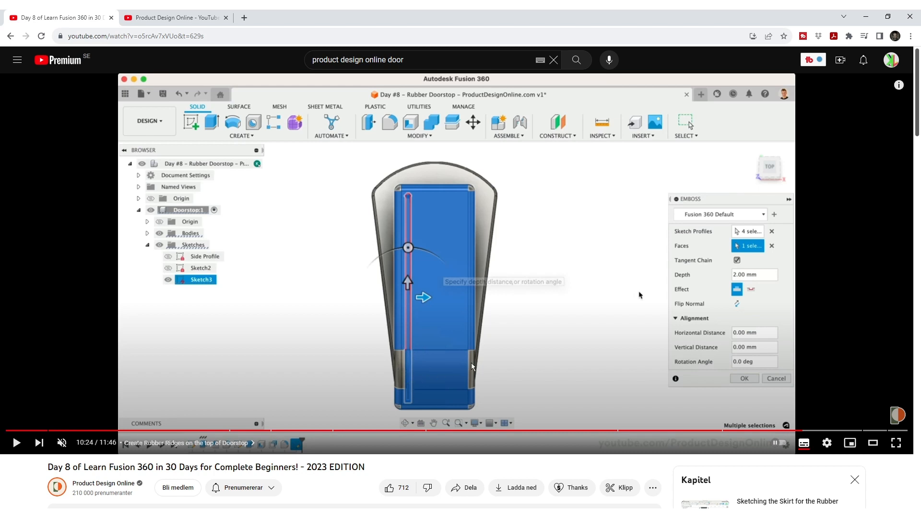
mouse_move(472, 189)
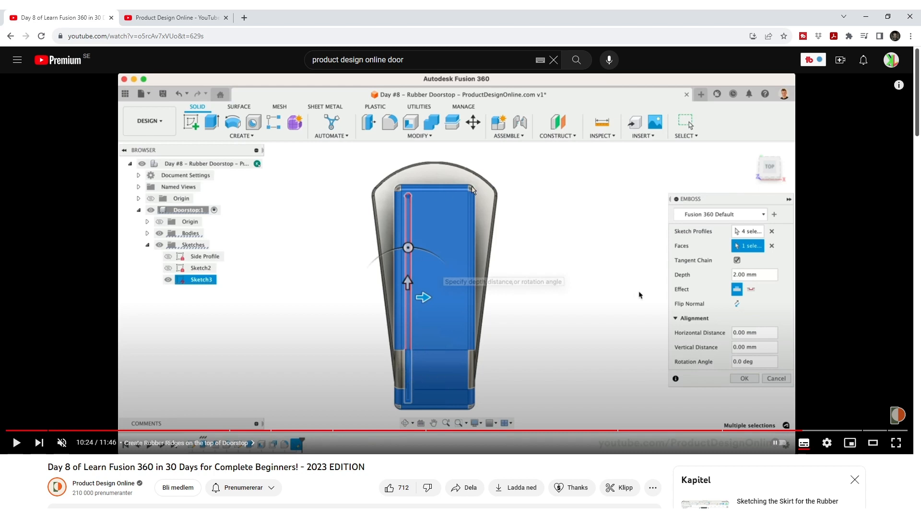
mouse_move(475, 313)
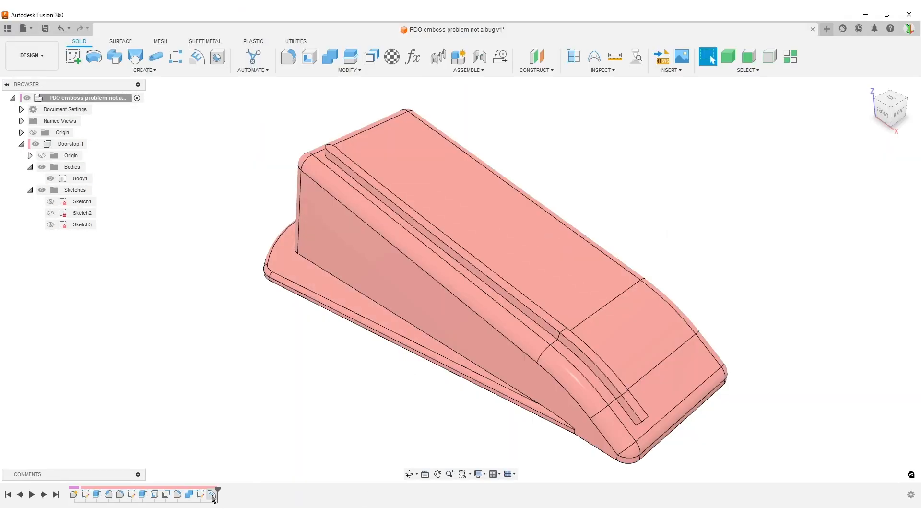
Step: Reopen the emboss feature and re-pick the top sloped face as the 2 mm ridge target
double_click(201, 495)
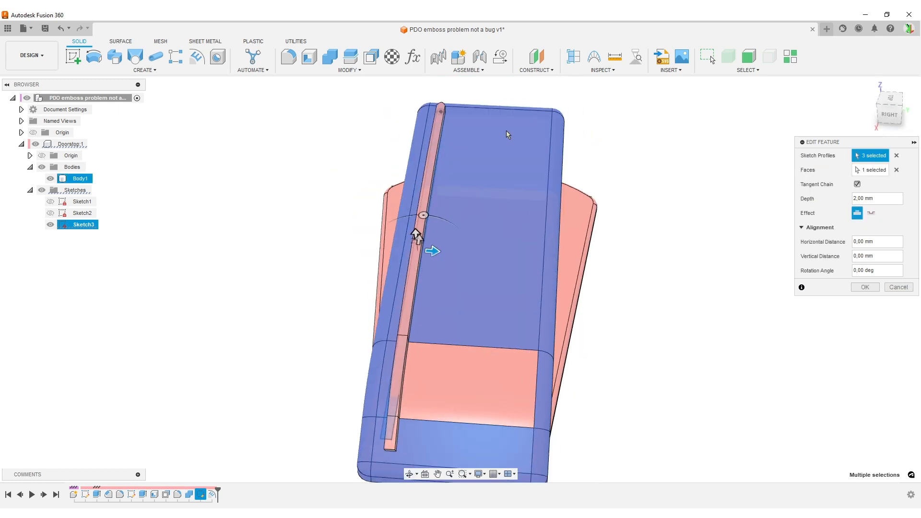
mouse_move(459, 124)
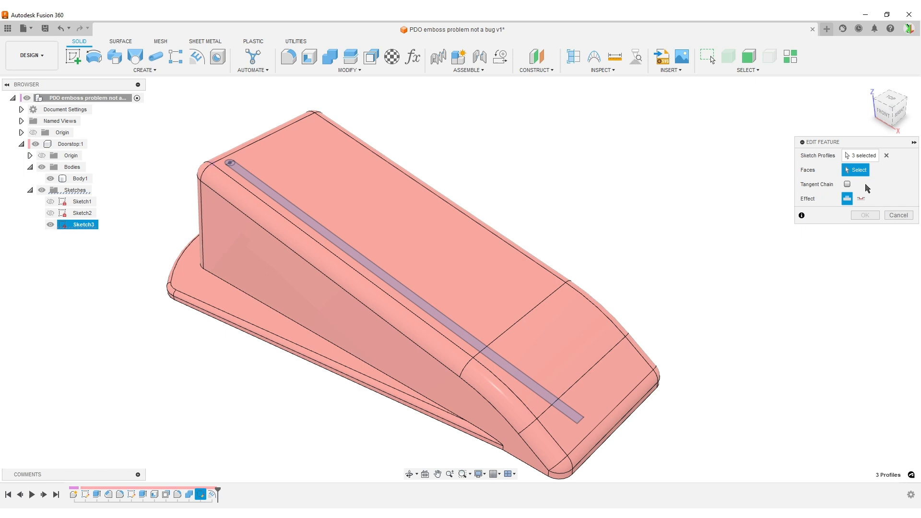
left_click(459, 267)
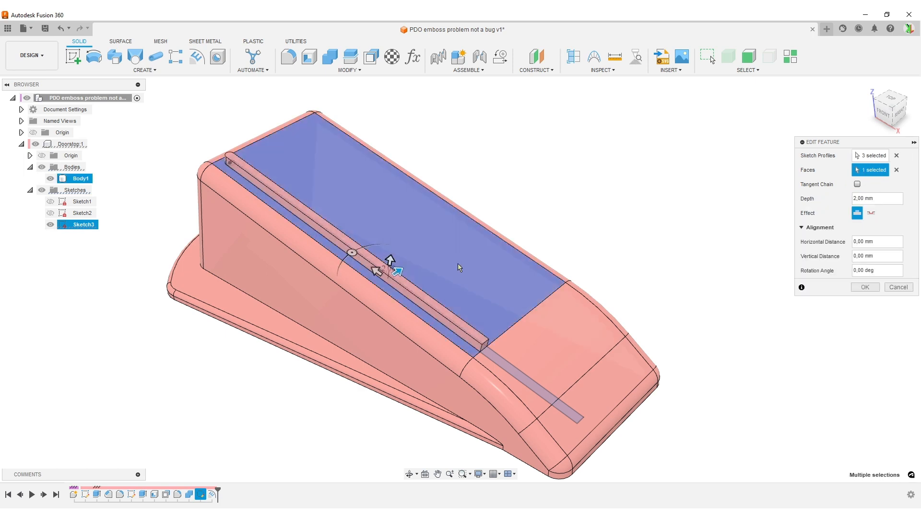
mouse_move(517, 362)
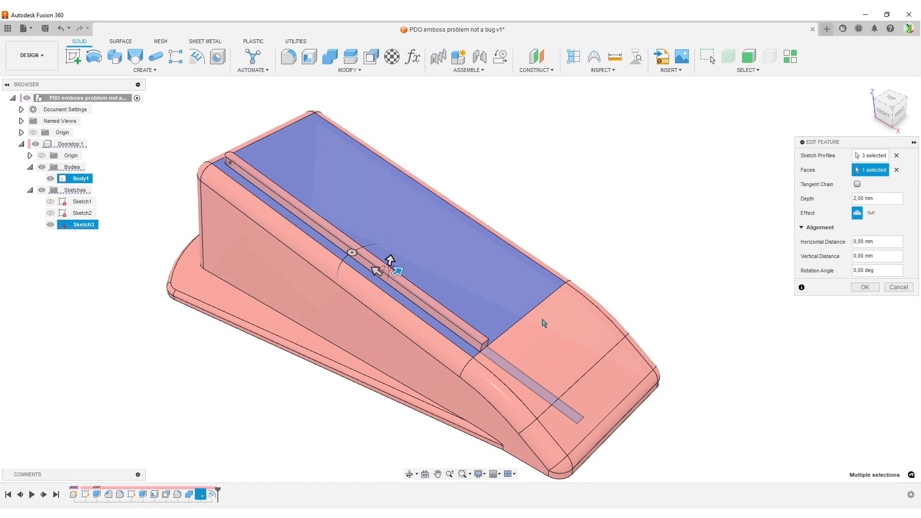
mouse_move(566, 330)
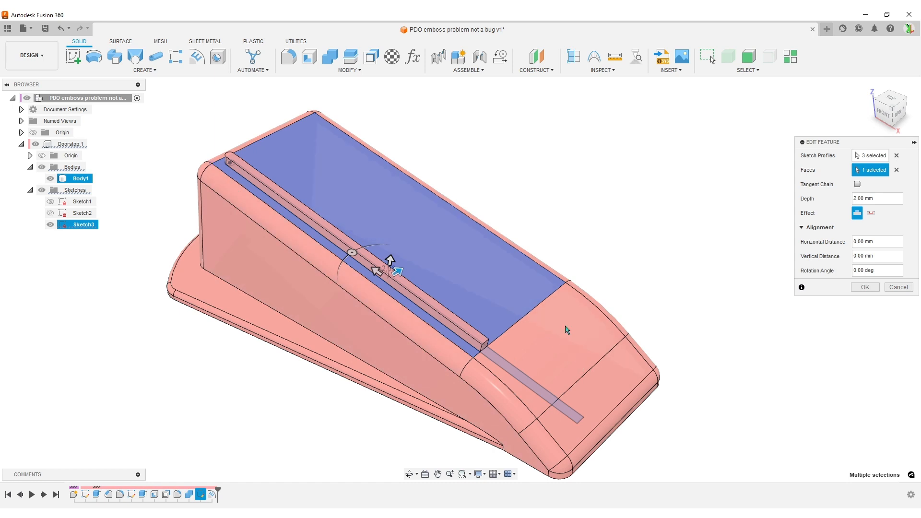
mouse_move(570, 361)
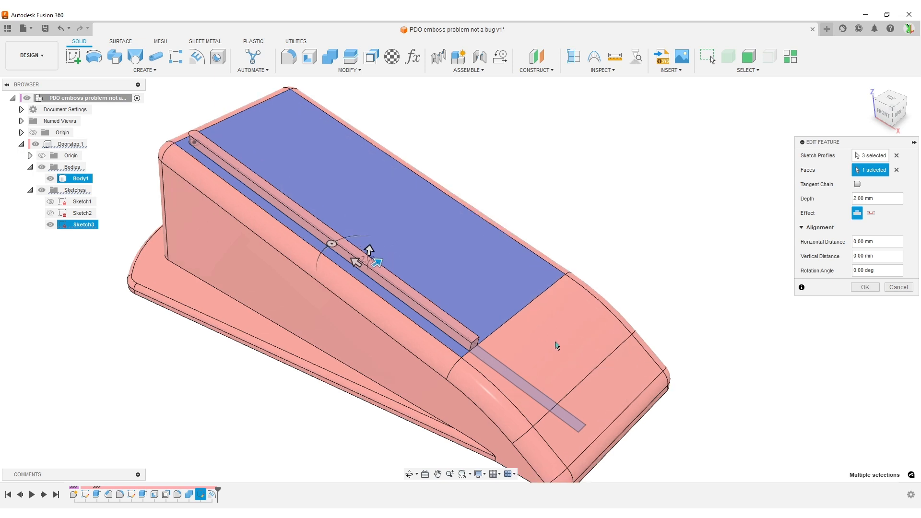
mouse_move(550, 352)
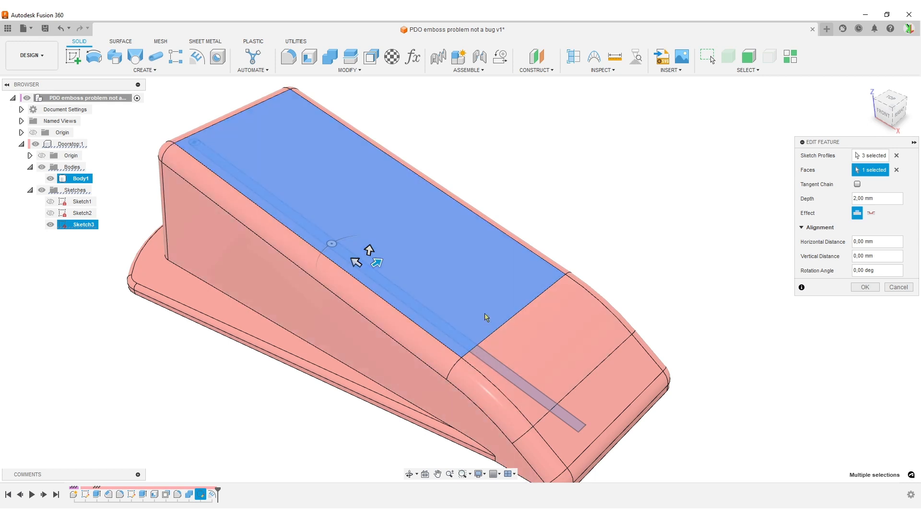
mouse_move(559, 333)
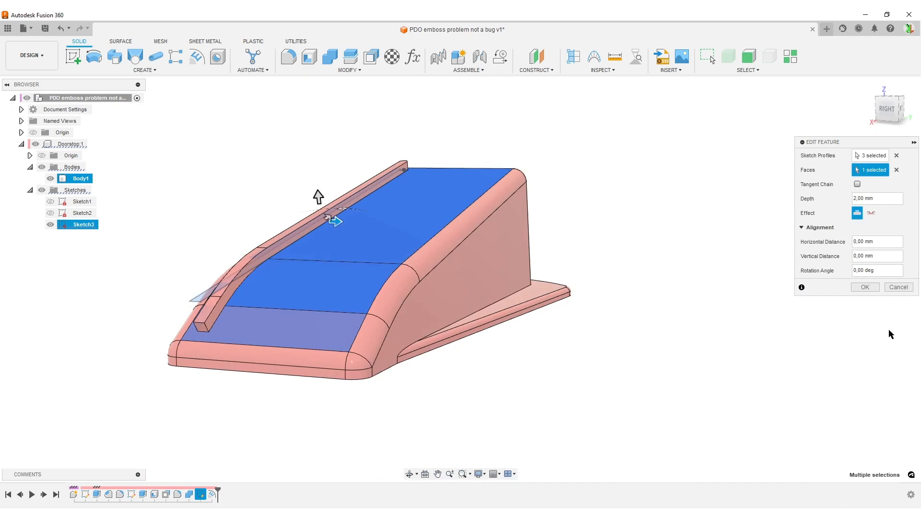
Step: Confirm the edited emboss and turn the view toward the ridge's front end
left_click(865, 287)
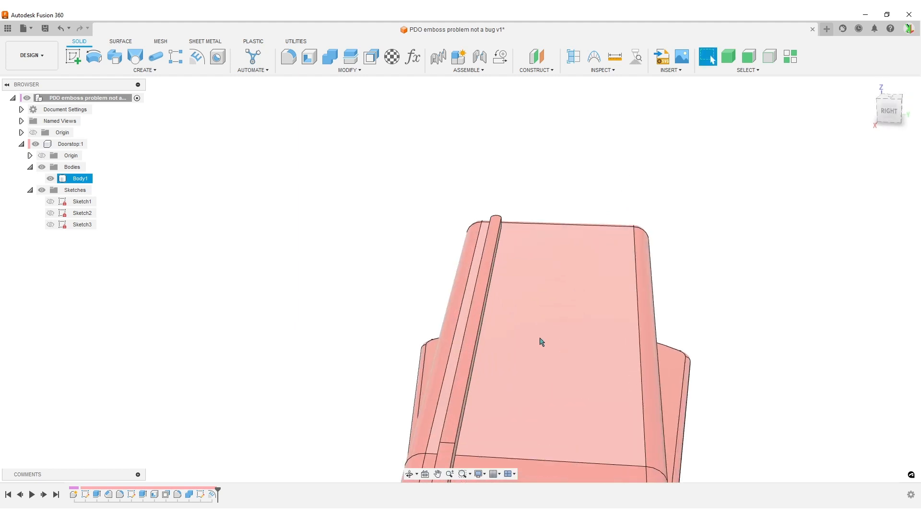
left_click_drag(541, 342, 532, 340)
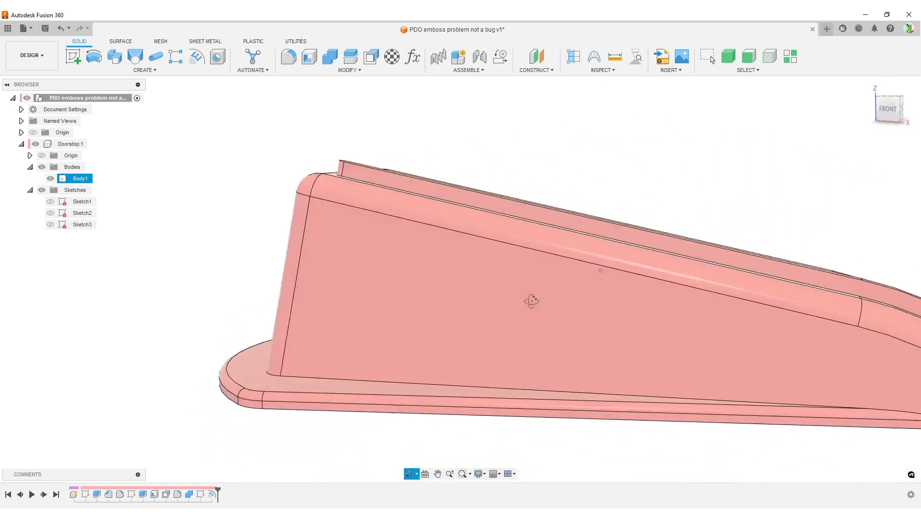
left_click_drag(530, 302, 502, 299)
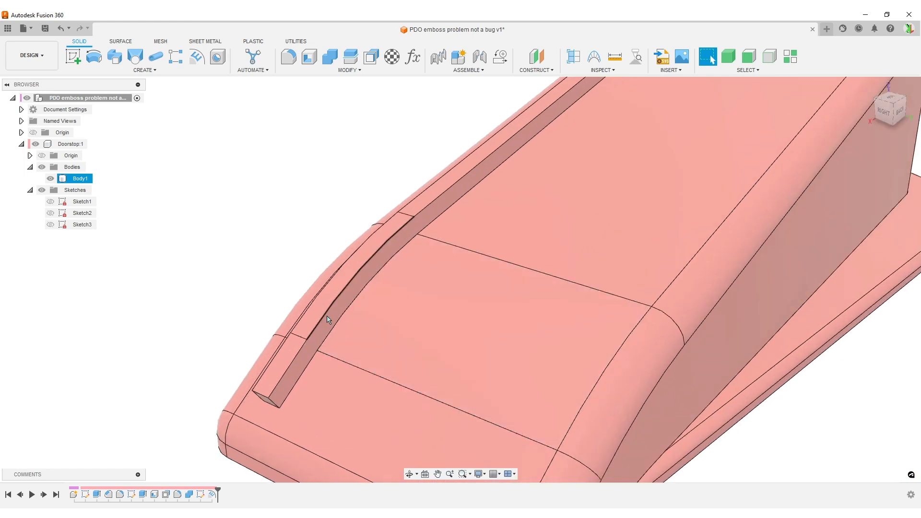
Step: Check the curved front edge radius and measure the ridge end face edges at 2.00 mm with Measure
left_click(412, 334)
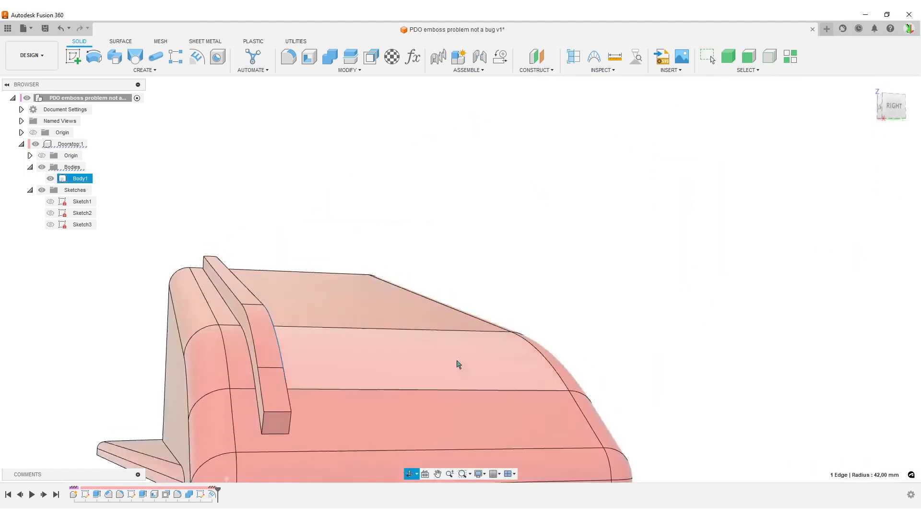
left_click(615, 56)
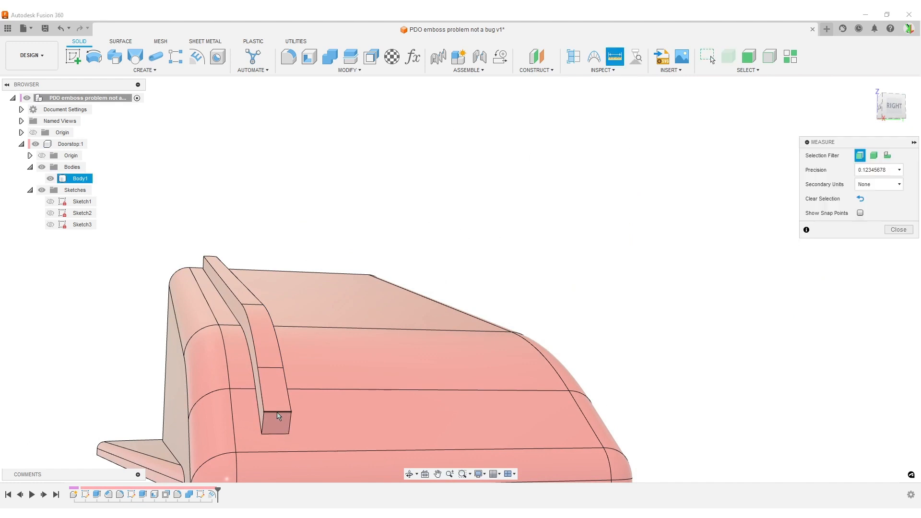
left_click(279, 416)
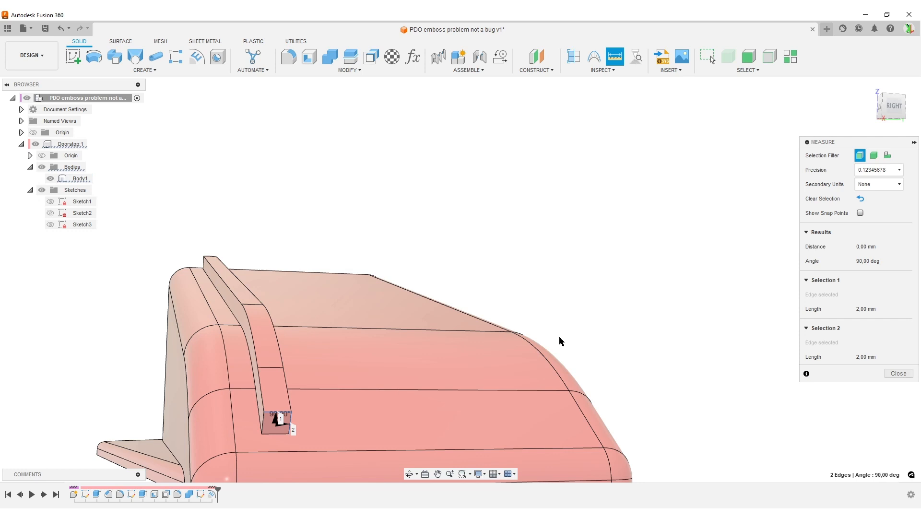
Step: Start a fillet on all ten ridge edges with a 1 mm radius
left_click(898, 373)
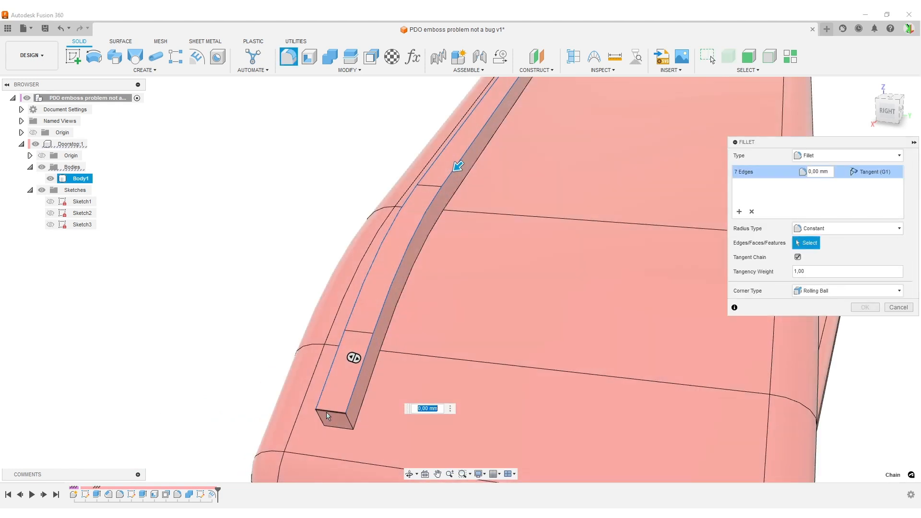
left_click(329, 422)
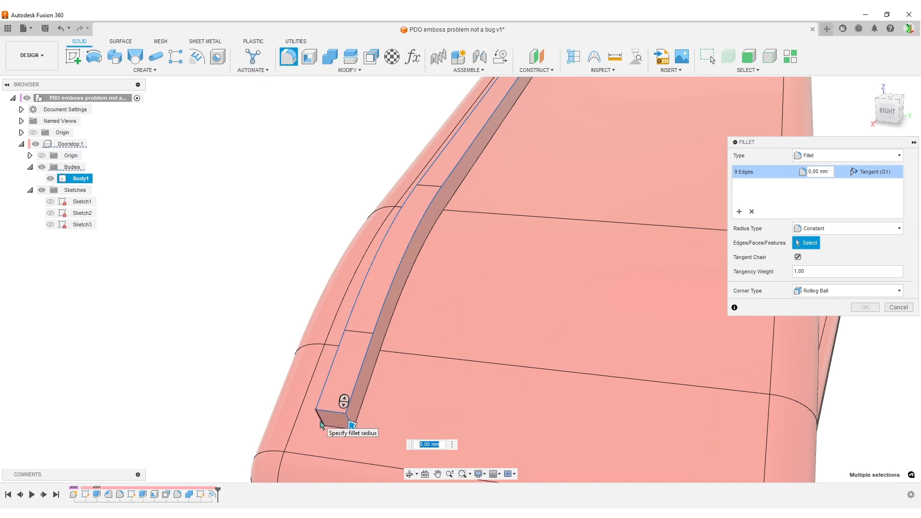
left_click(324, 424)
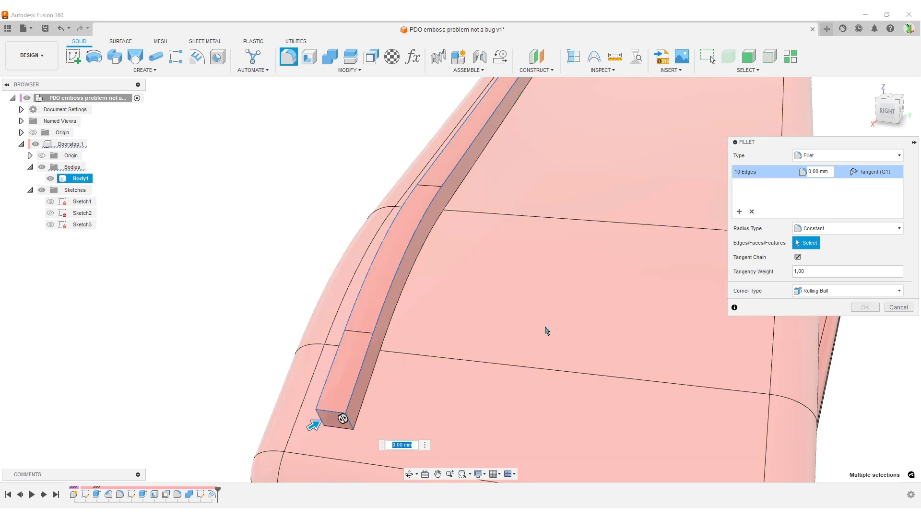
type("1")
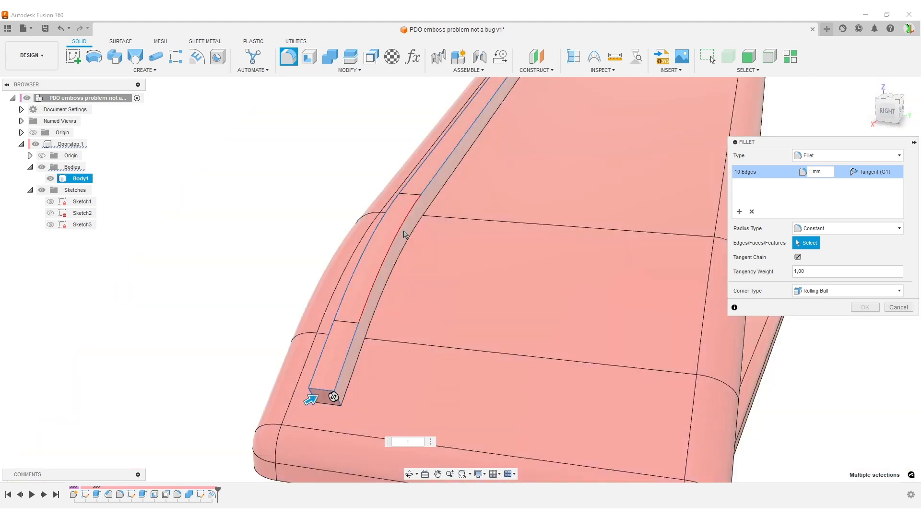
left_click_drag(405, 235, 454, 304)
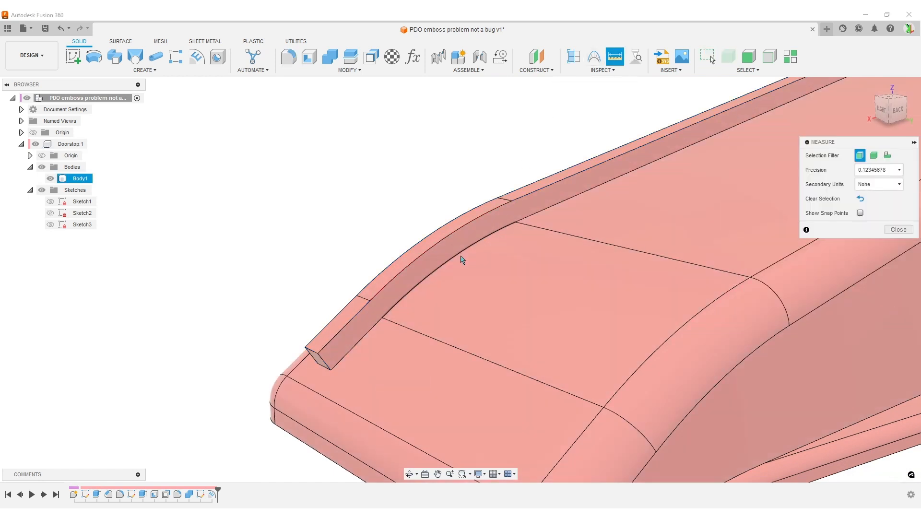
Step: Retry the 1 mm fillet, see it rejected, and set the radius to 0.9999 mm instead
left_click(453, 251)
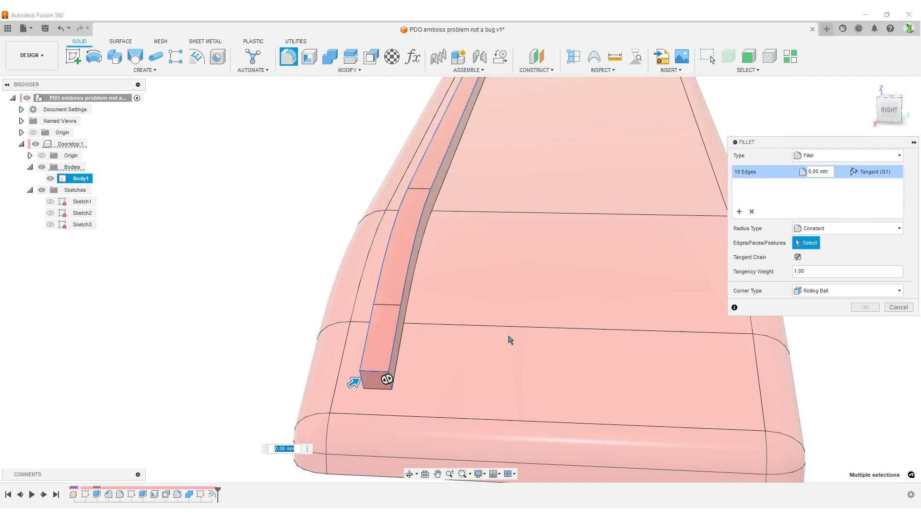
type("1")
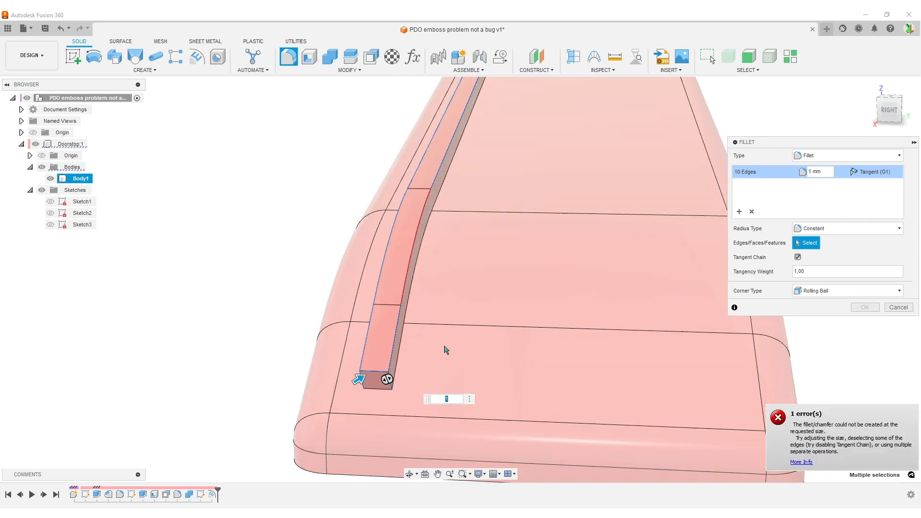
type("0")
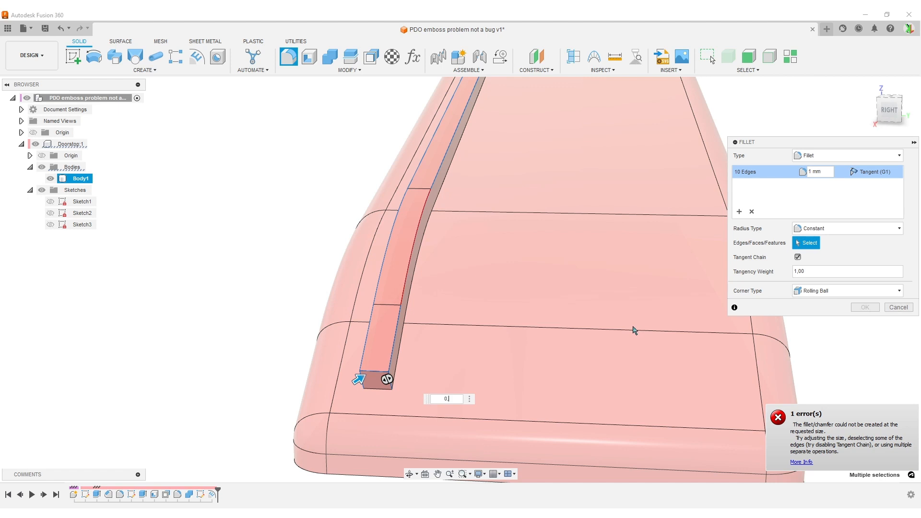
type("0.9")
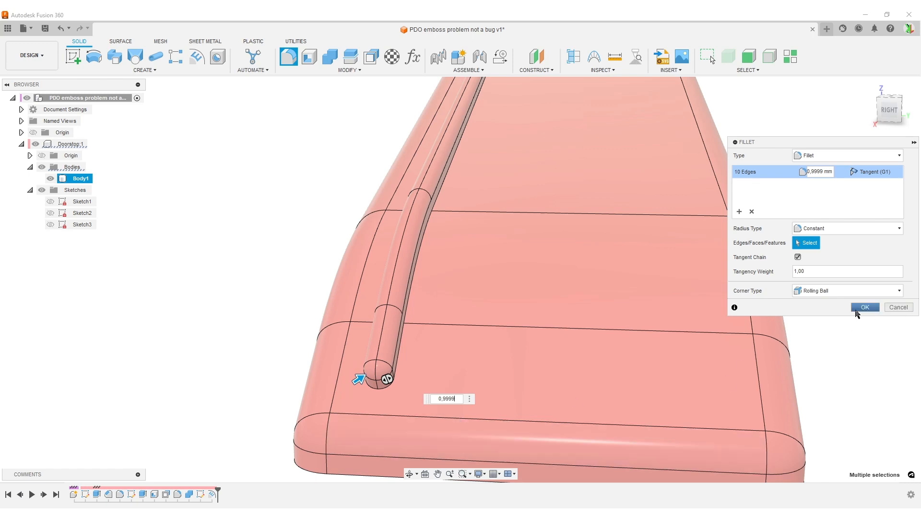
Step: Apply the 0.9999 mm fillet so the ridge is fully rounded end to end
left_click(865, 307)
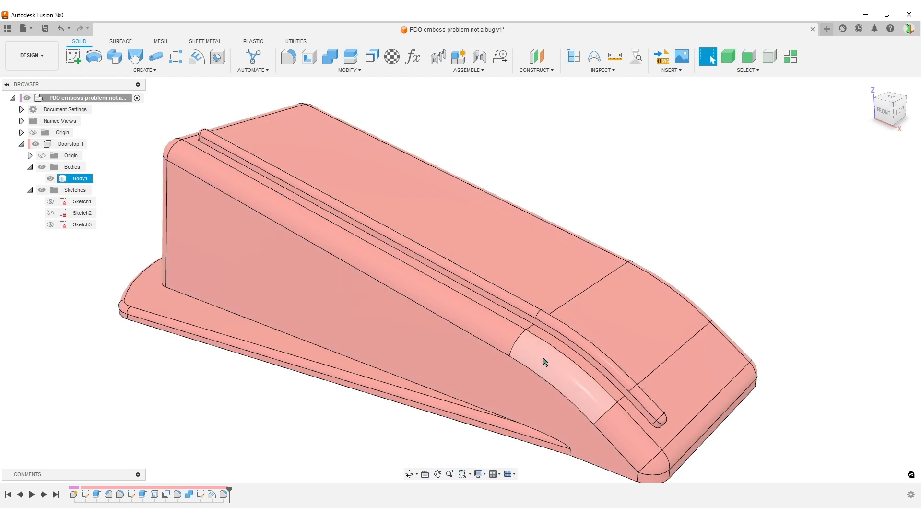
mouse_move(372, 369)
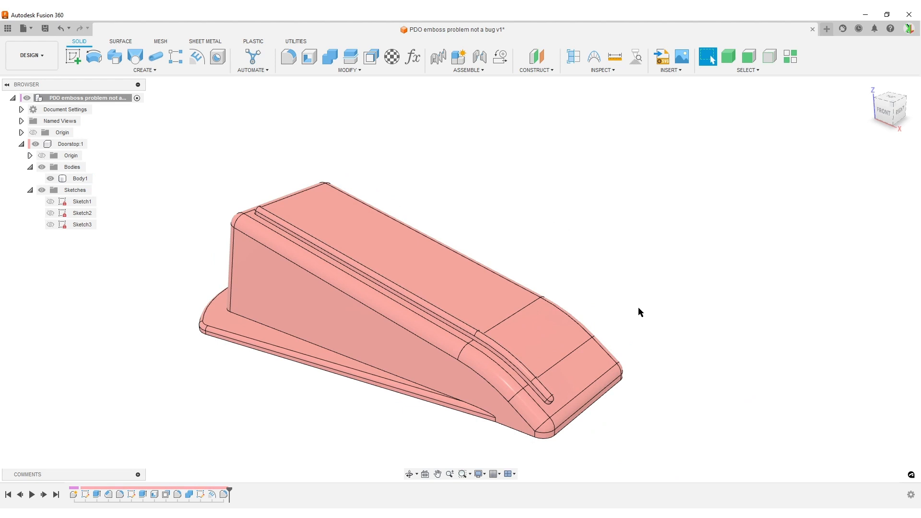
mouse_move(634, 295)
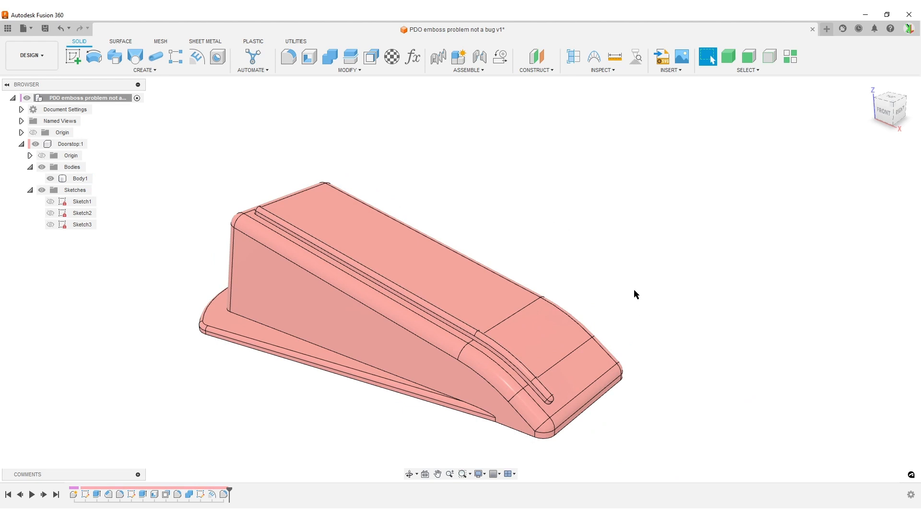